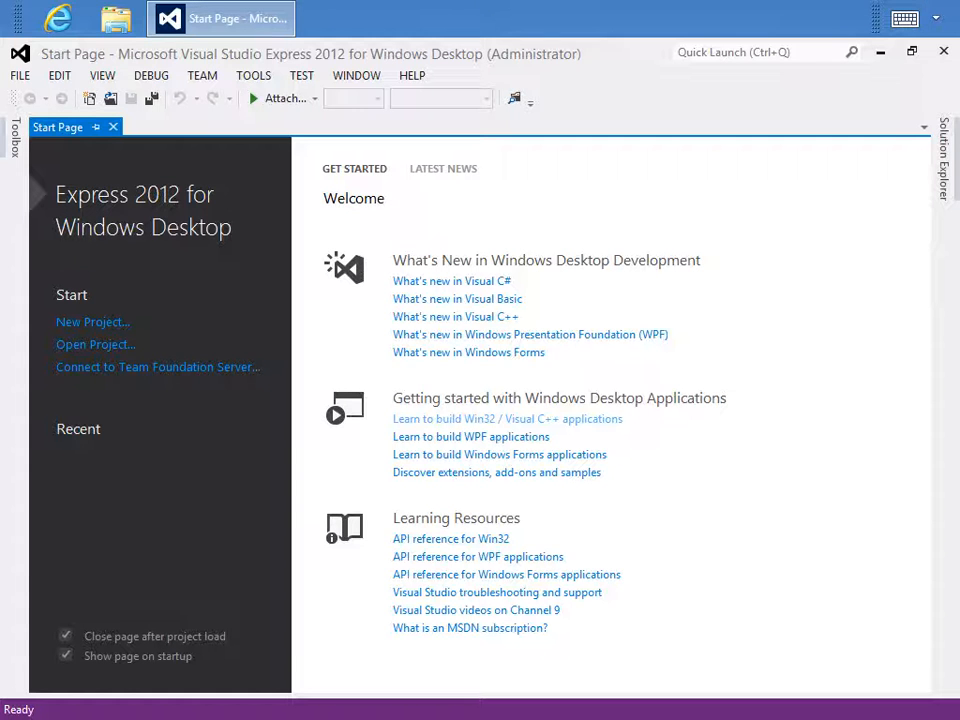
{"action": "mouse_move", "coordinate": [93, 321]}
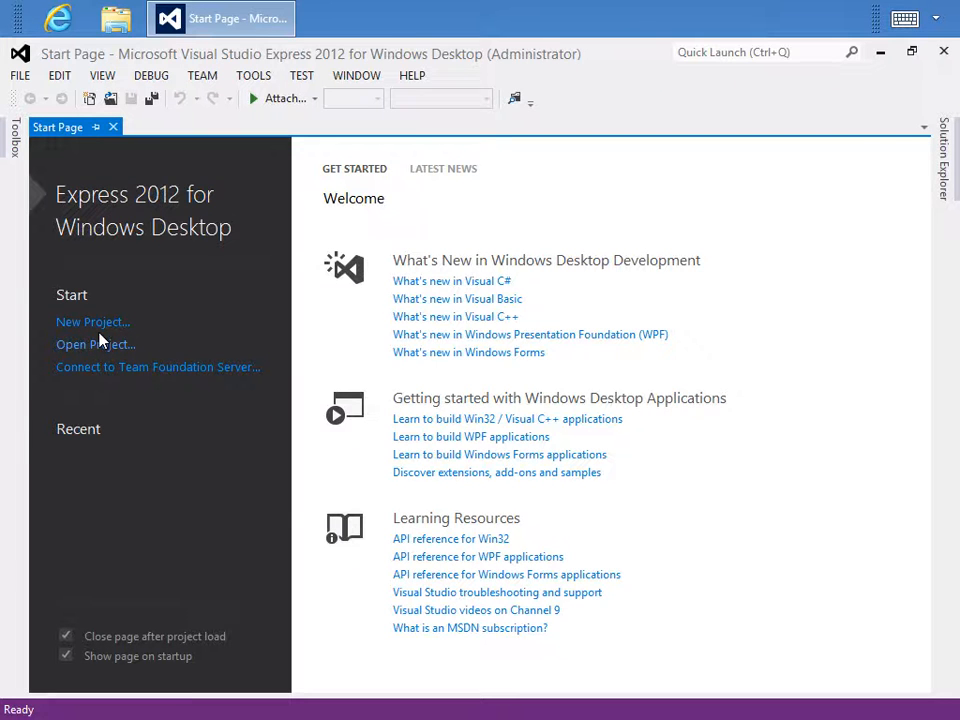
Step: Start a New Project and settle on the Visual Basic templates after glancing at Visual C#
{"action": "left_click", "coordinate": [92, 321]}
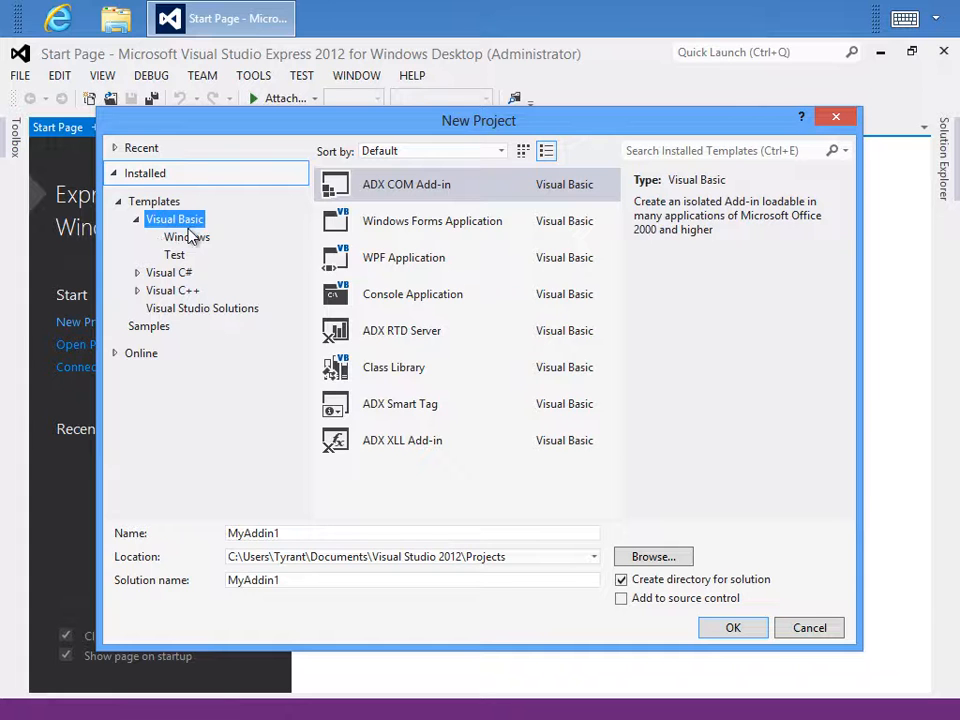
{"action": "left_click", "coordinate": [168, 272]}
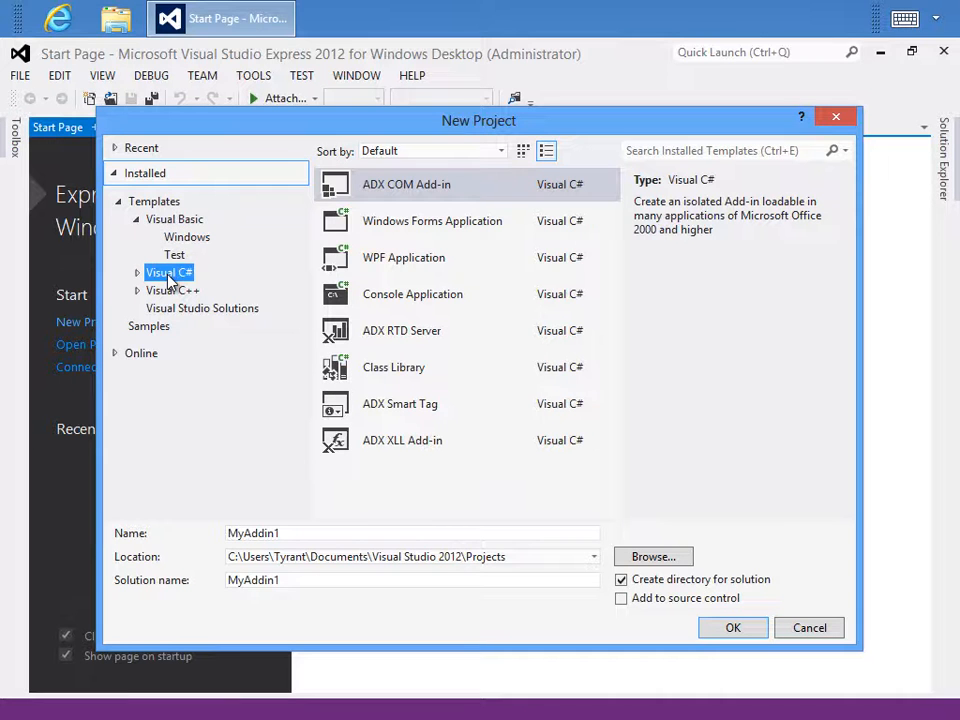
{"action": "left_click", "coordinate": [175, 219]}
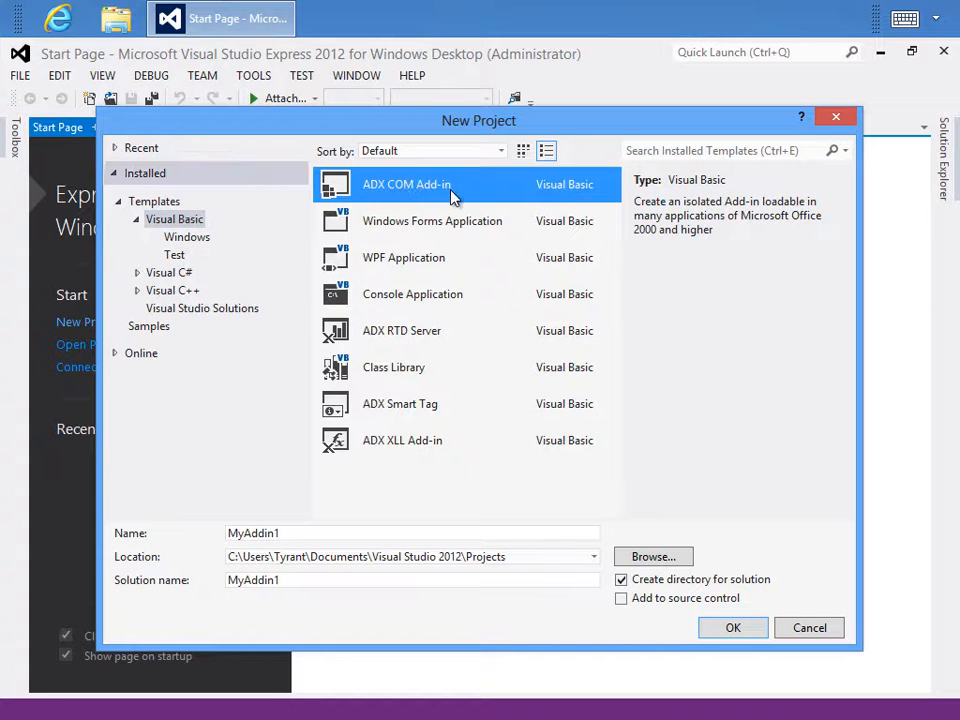
{"action": "mouse_move", "coordinate": [470, 355]}
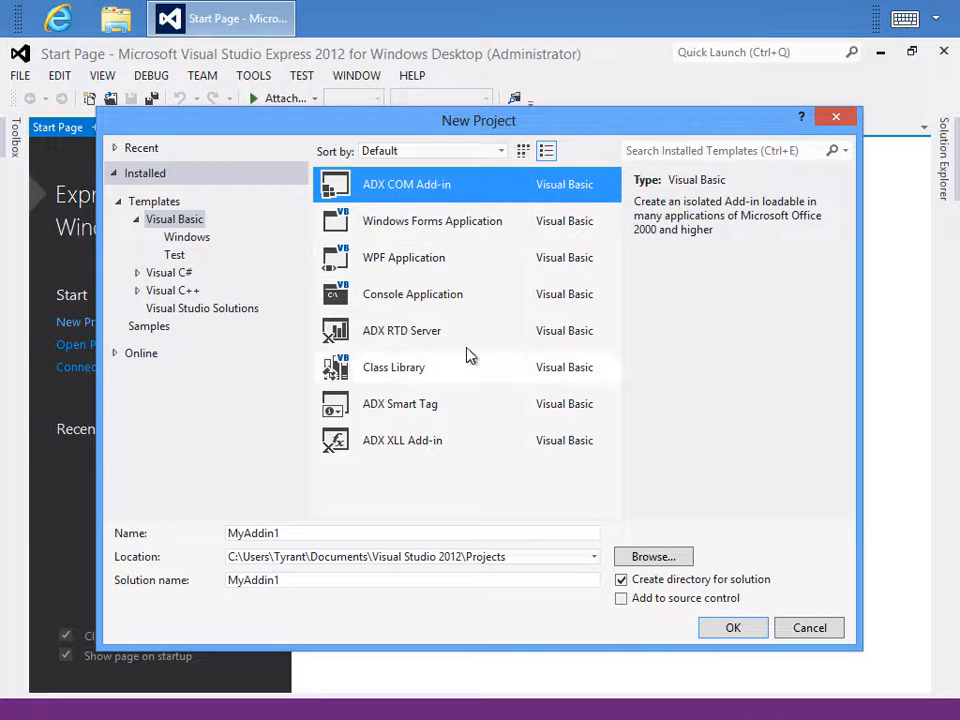
{"action": "mouse_move", "coordinate": [460, 360]}
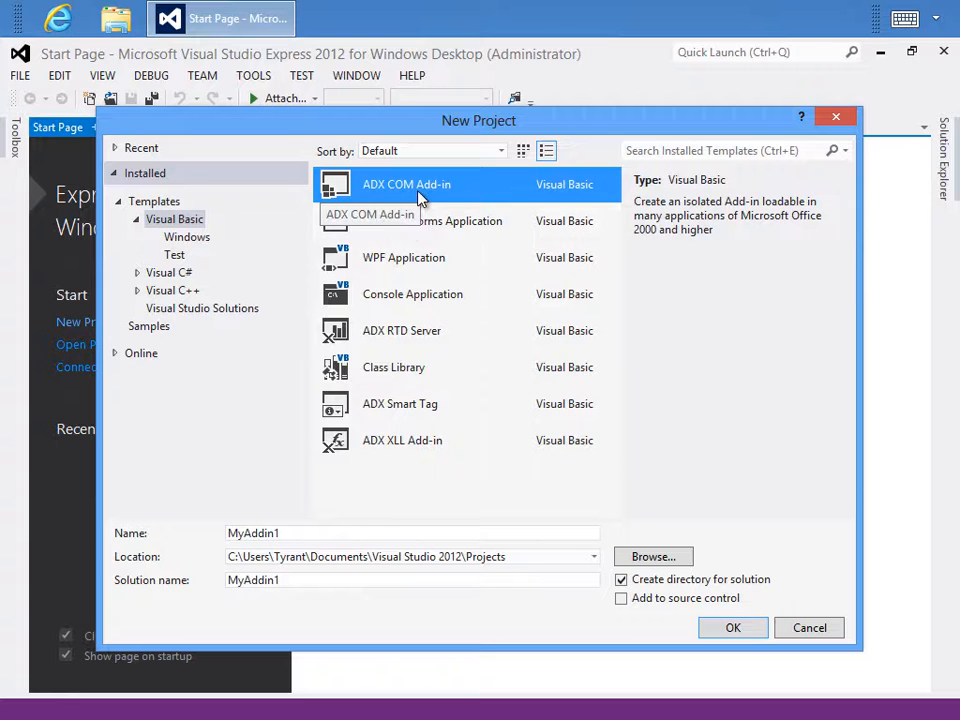
{"action": "mouse_move", "coordinate": [222, 543]}
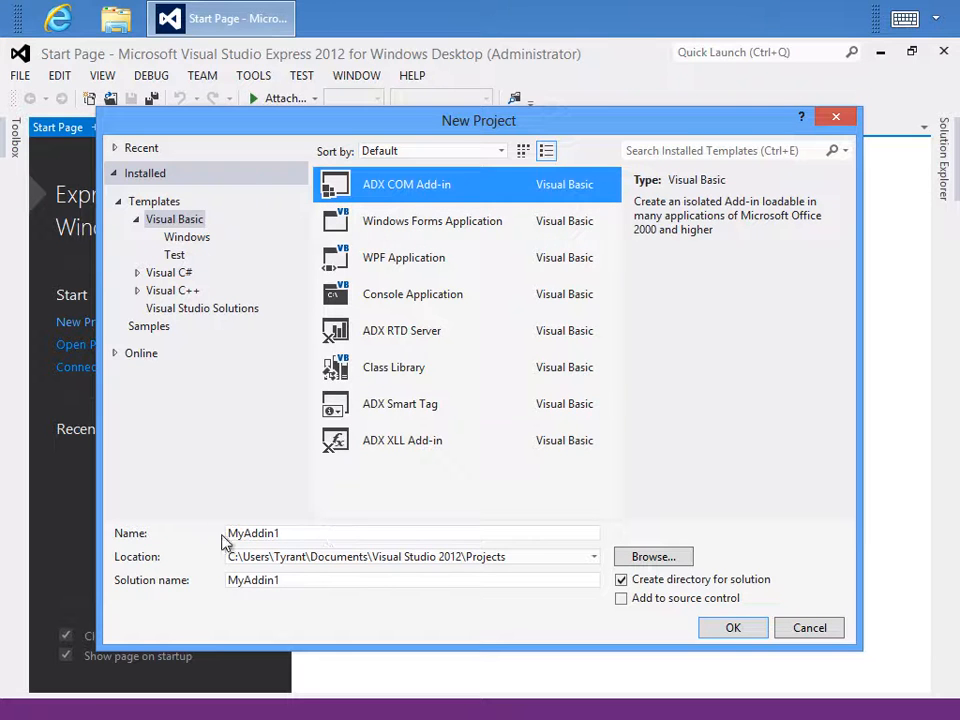
{"action": "mouse_move", "coordinate": [733, 627]}
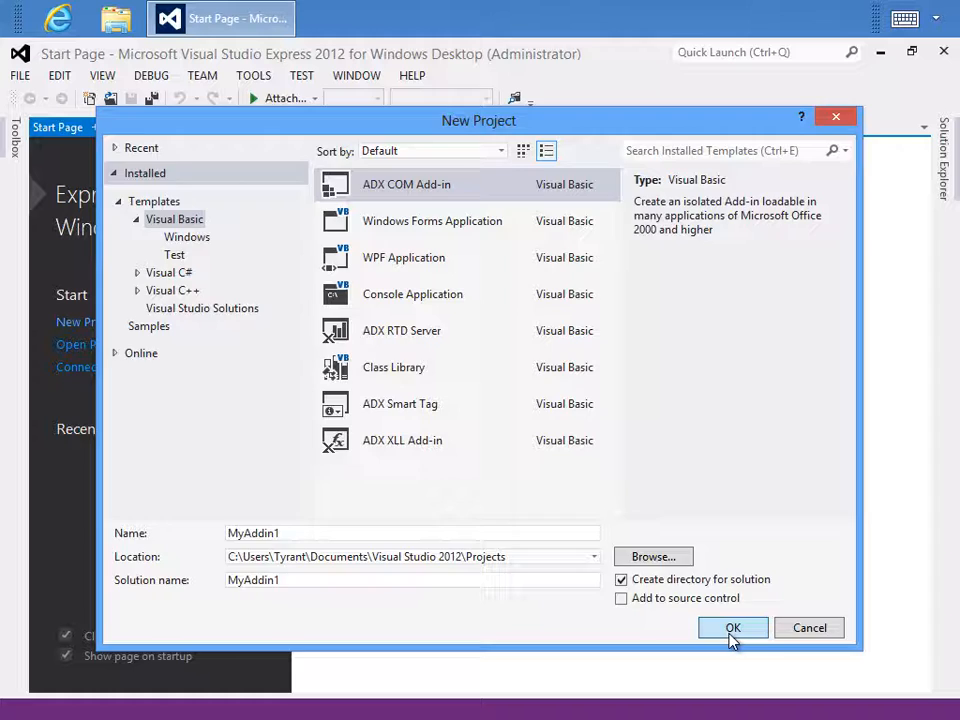
Step: Run the ADX wizard: Visual Basic, minimum Office 2013, Excel/Word/Outlook, new key, Finish
{"action": "left_click", "coordinate": [732, 627]}
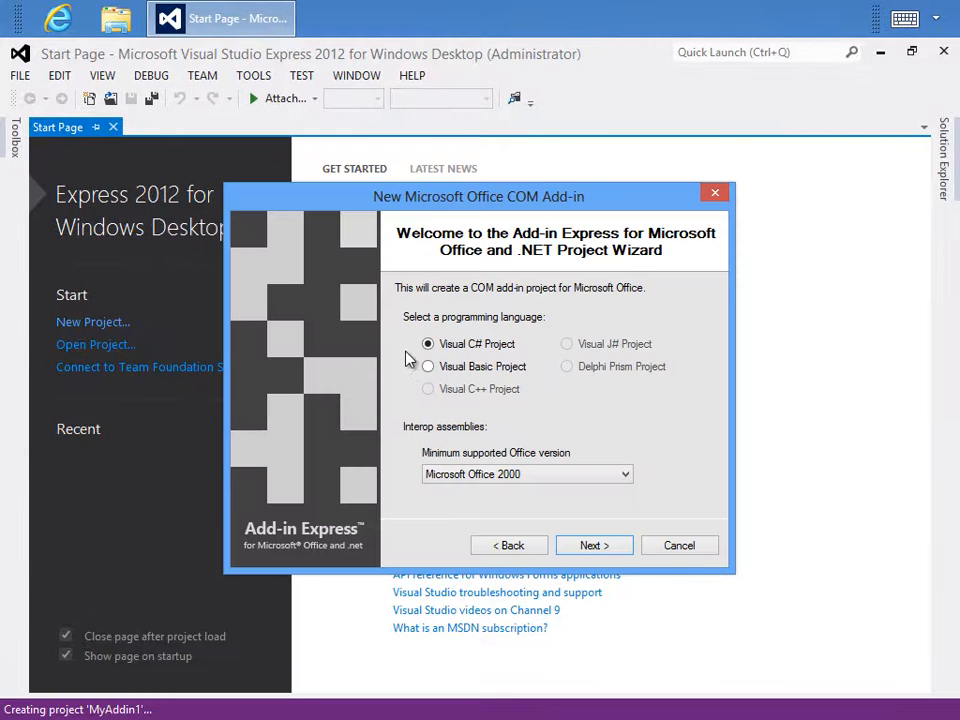
{"action": "left_click", "coordinate": [428, 366]}
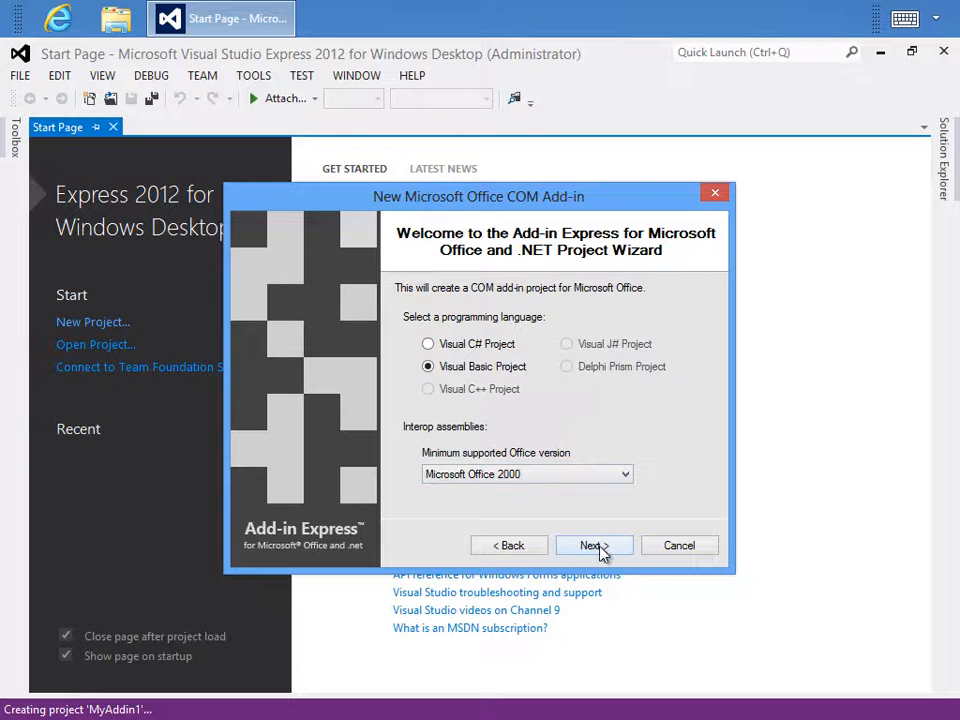
{"action": "left_click", "coordinate": [625, 473]}
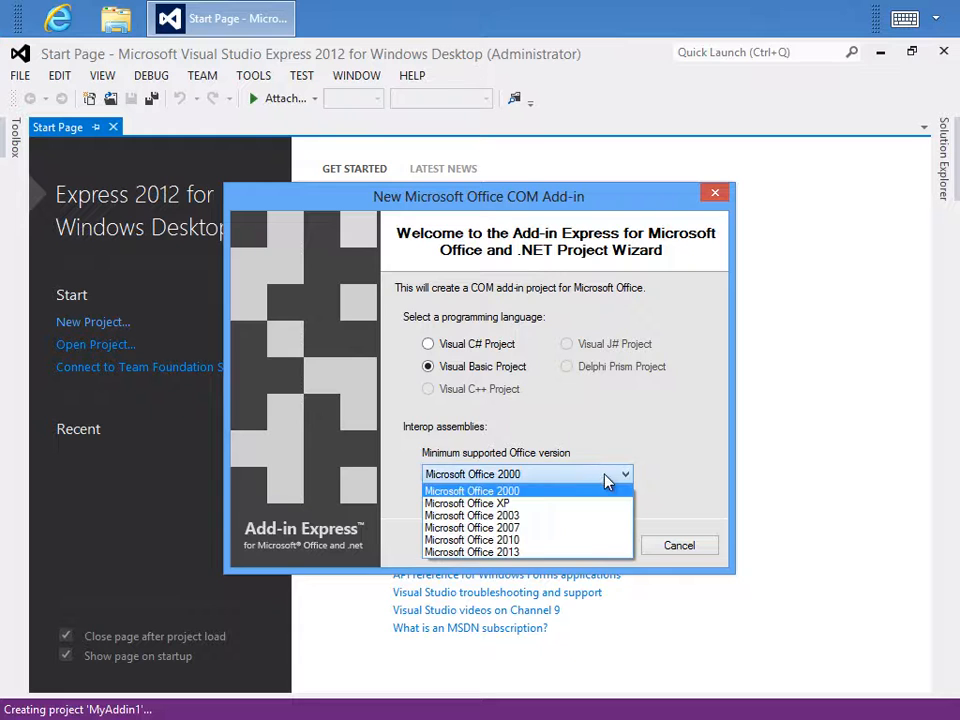
{"action": "mouse_move", "coordinate": [500, 552]}
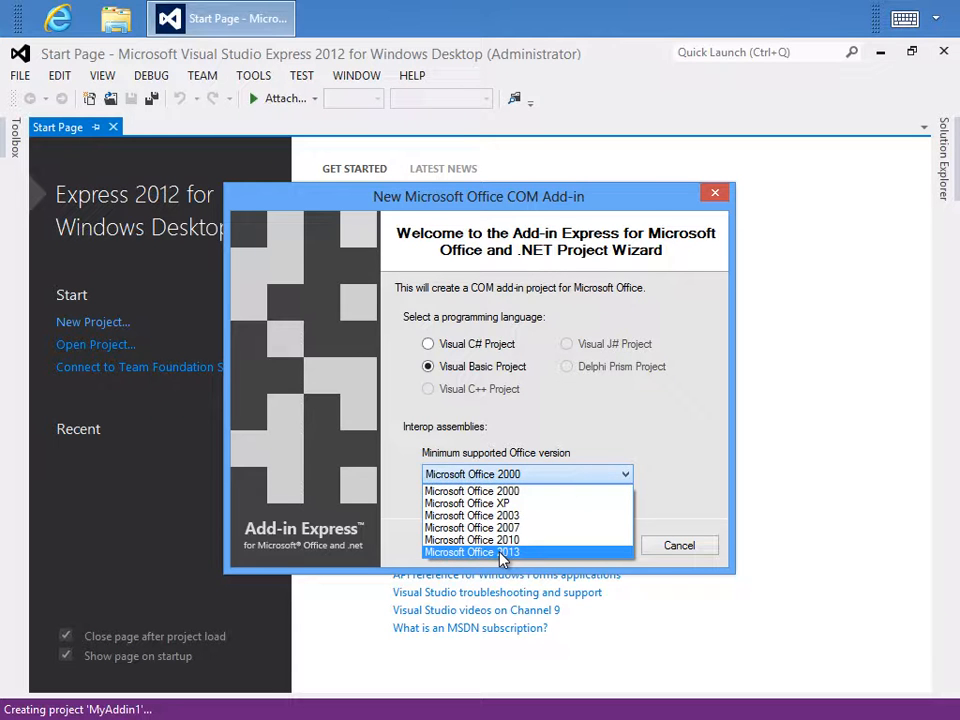
{"action": "left_click", "coordinate": [471, 552]}
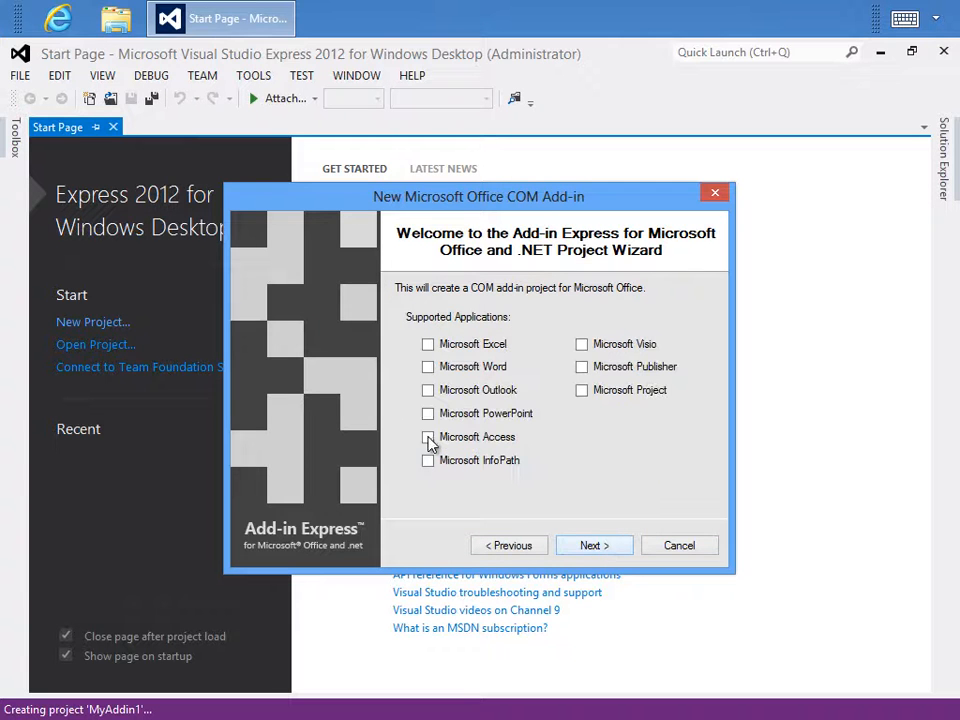
{"action": "left_click", "coordinate": [428, 344]}
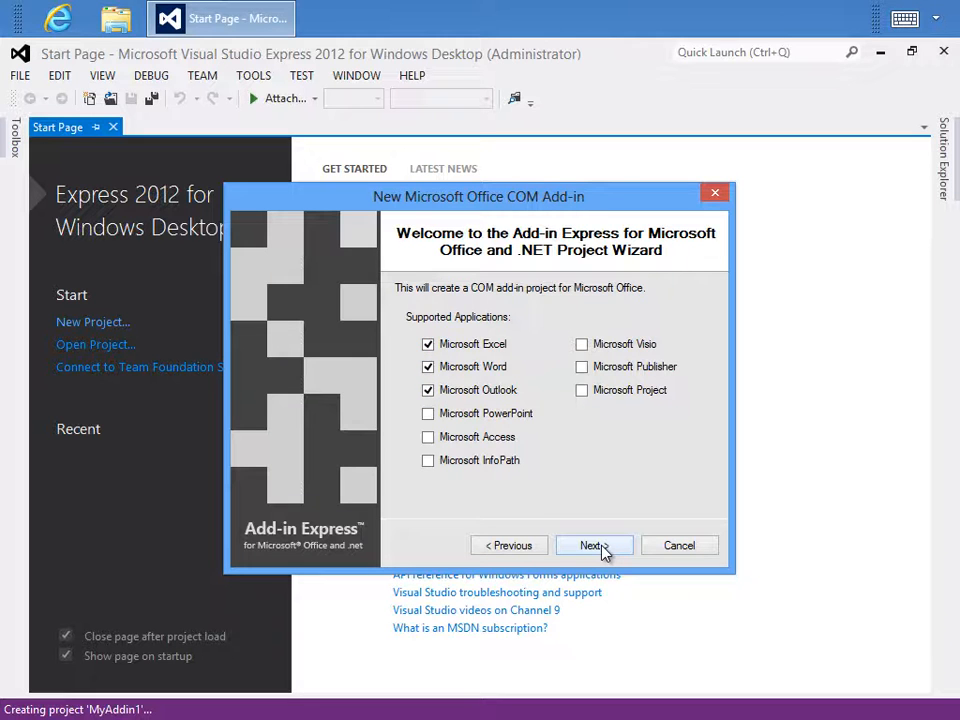
{"action": "left_click", "coordinate": [590, 545]}
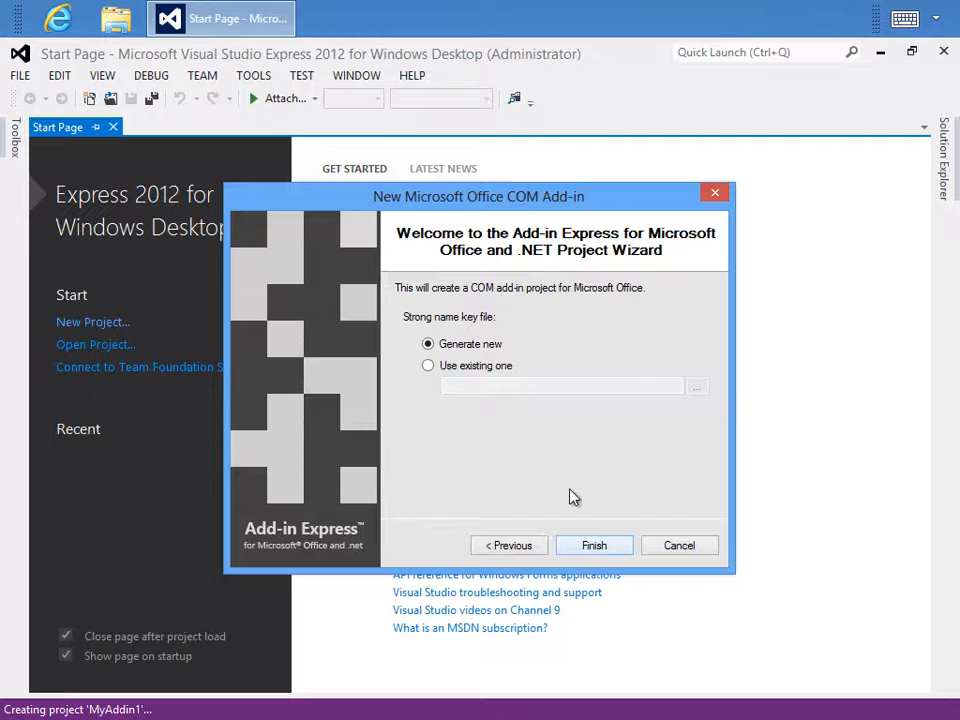
{"action": "mouse_move", "coordinate": [594, 545]}
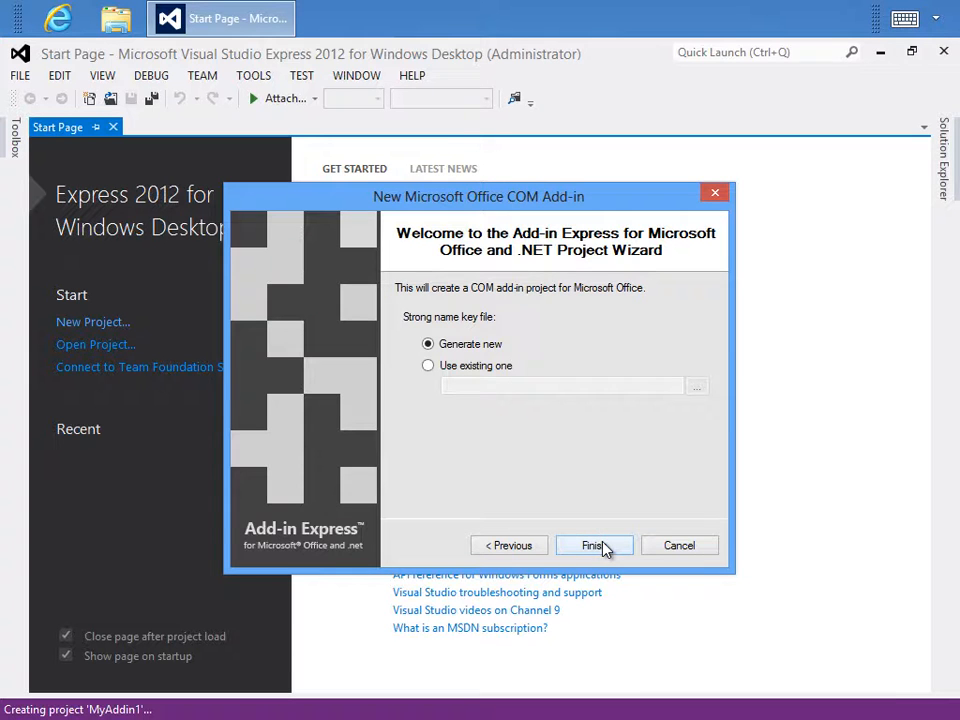
{"action": "left_click", "coordinate": [594, 545]}
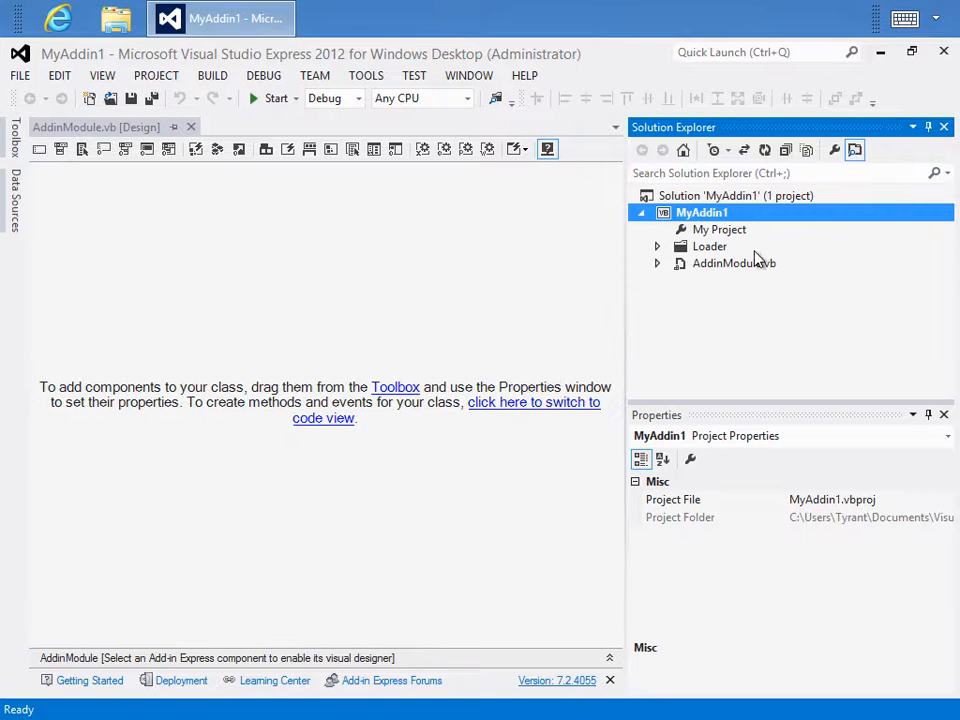
Step: In AddinModule.vb's designer, add the AdxRibbonTab1 ribbon tab component
{"action": "left_click", "coordinate": [733, 263]}
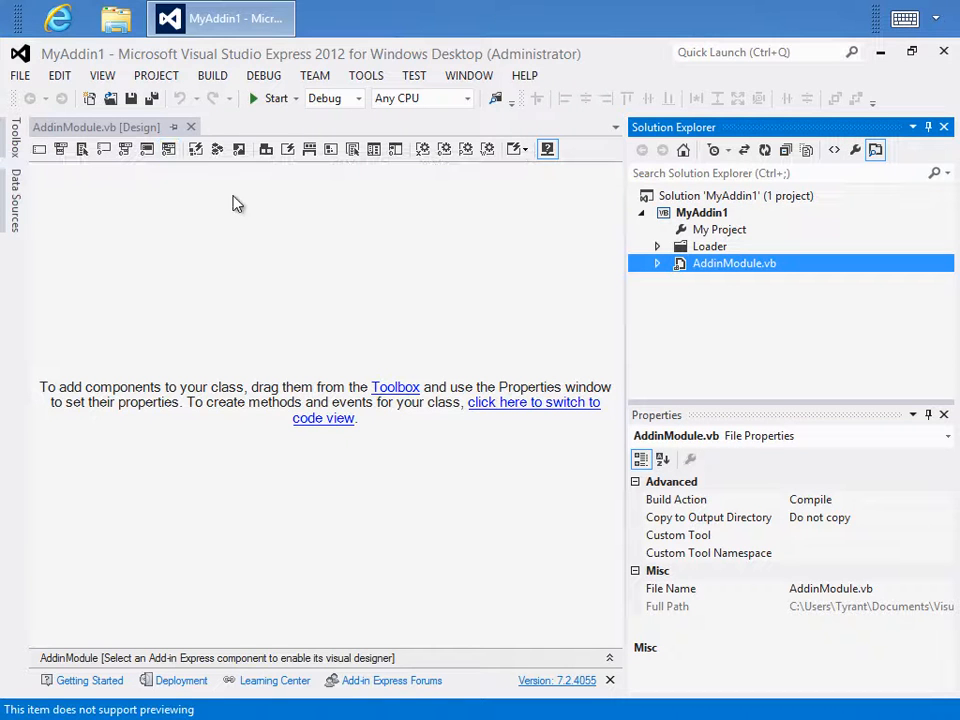
{"action": "mouse_move", "coordinate": [253, 234]}
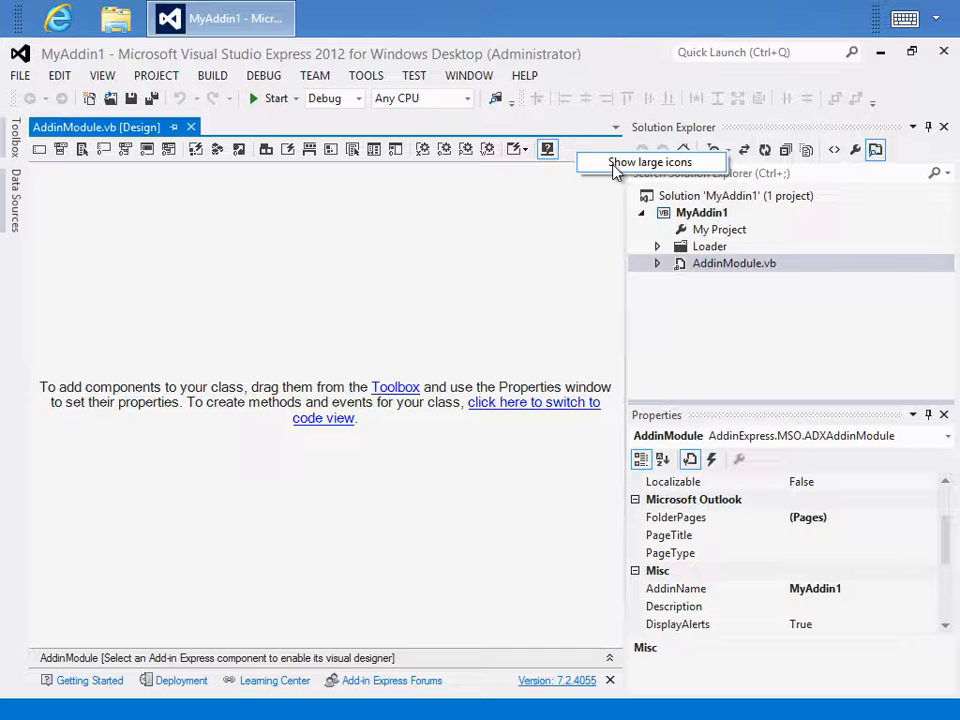
{"action": "left_click", "coordinate": [649, 162]}
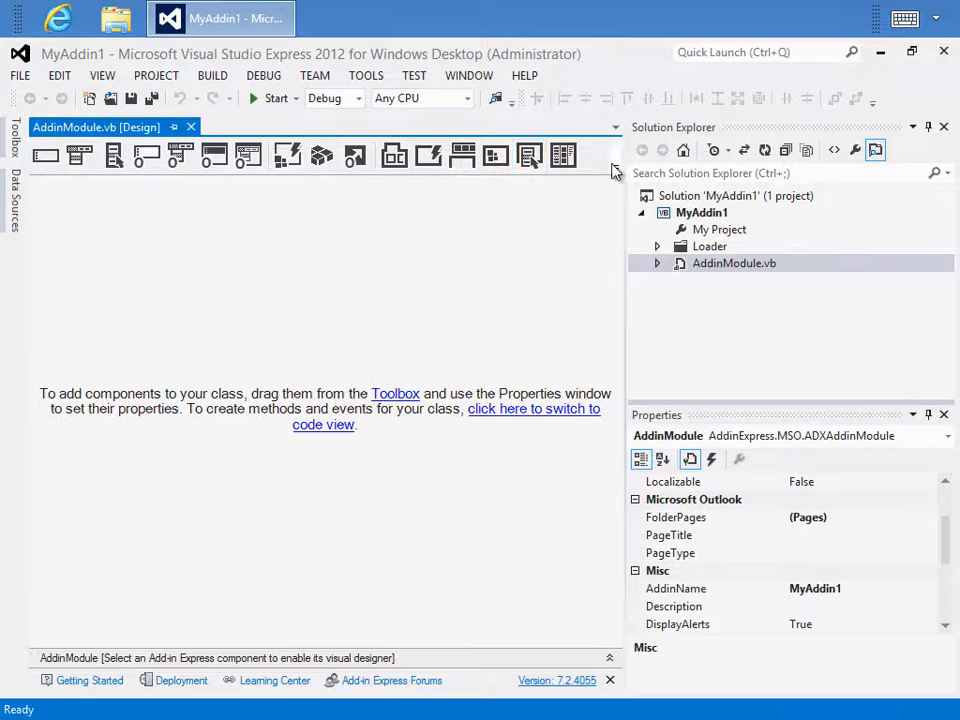
{"action": "mouse_move", "coordinate": [394, 155]}
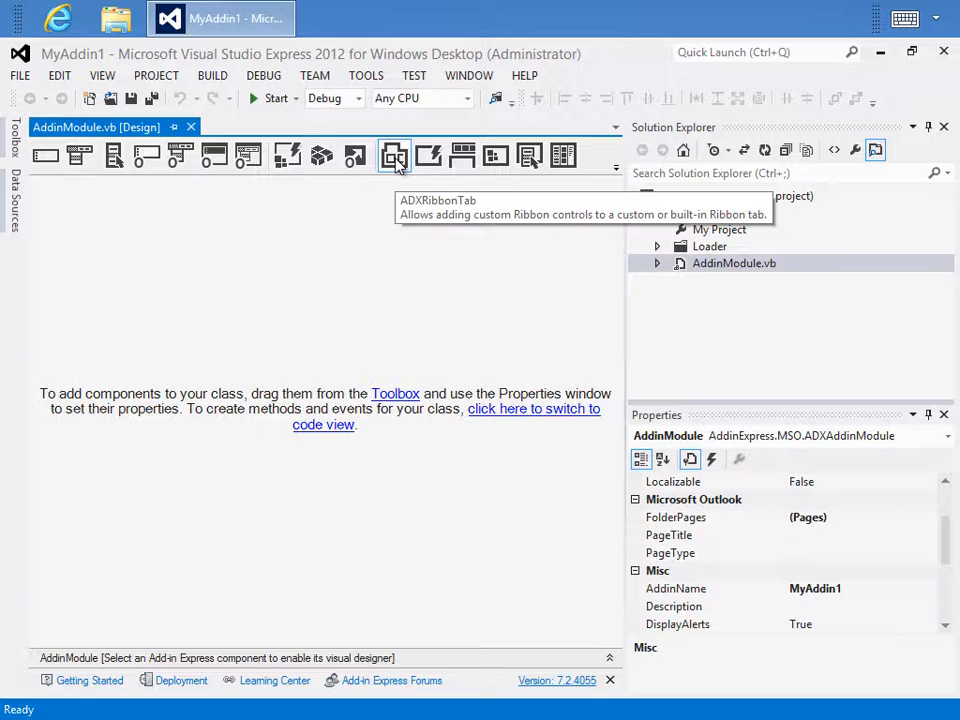
{"action": "left_click", "coordinate": [393, 155]}
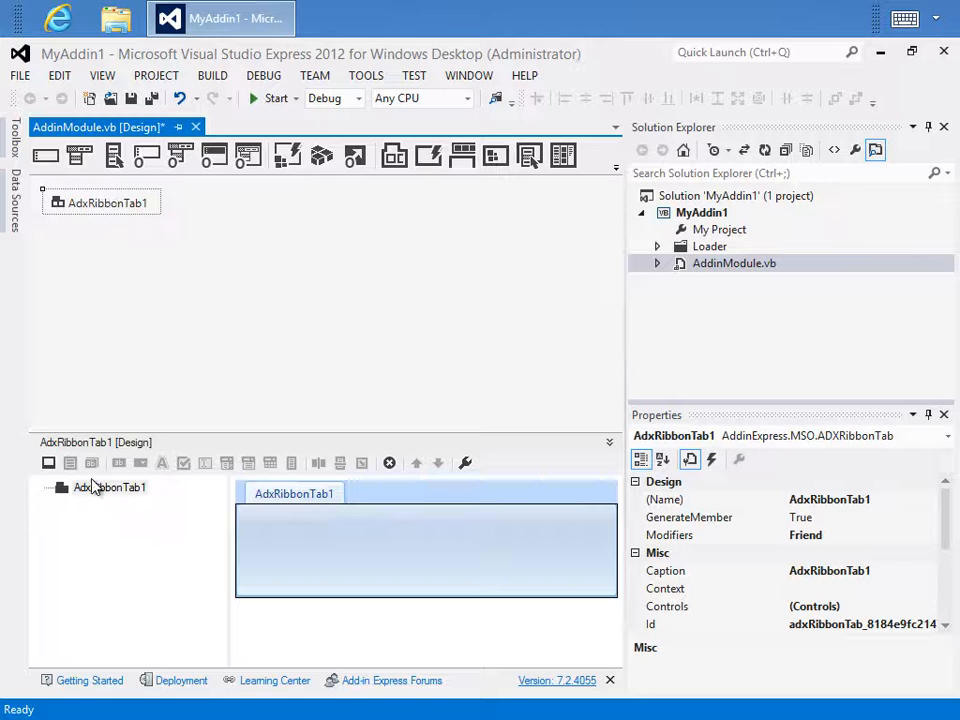
{"action": "mouse_move", "coordinate": [547, 552]}
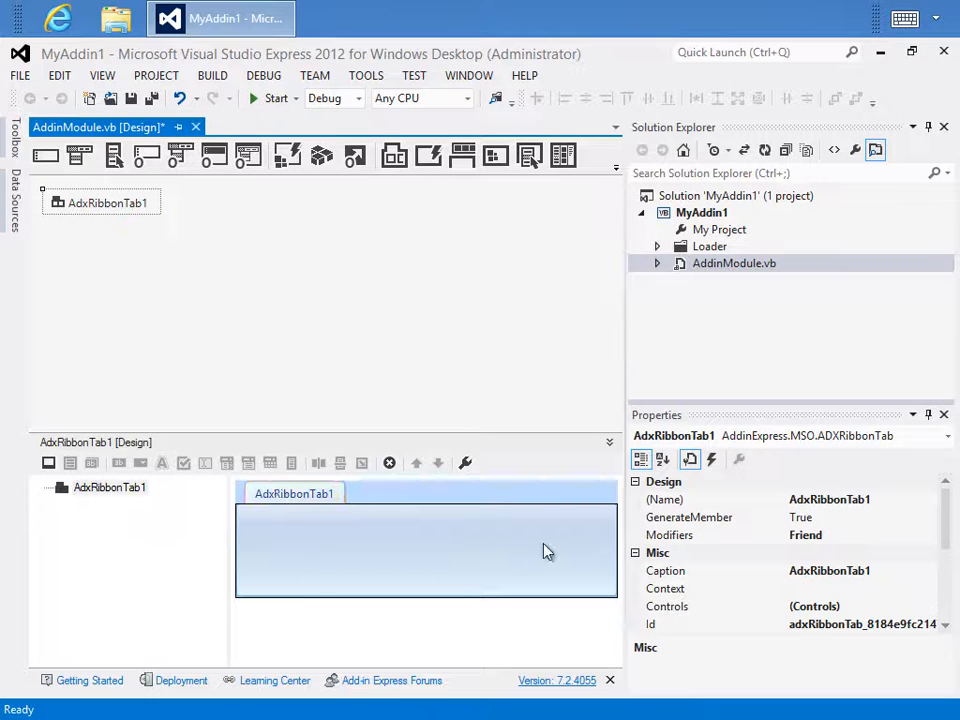
{"action": "mouse_move", "coordinate": [478, 505]}
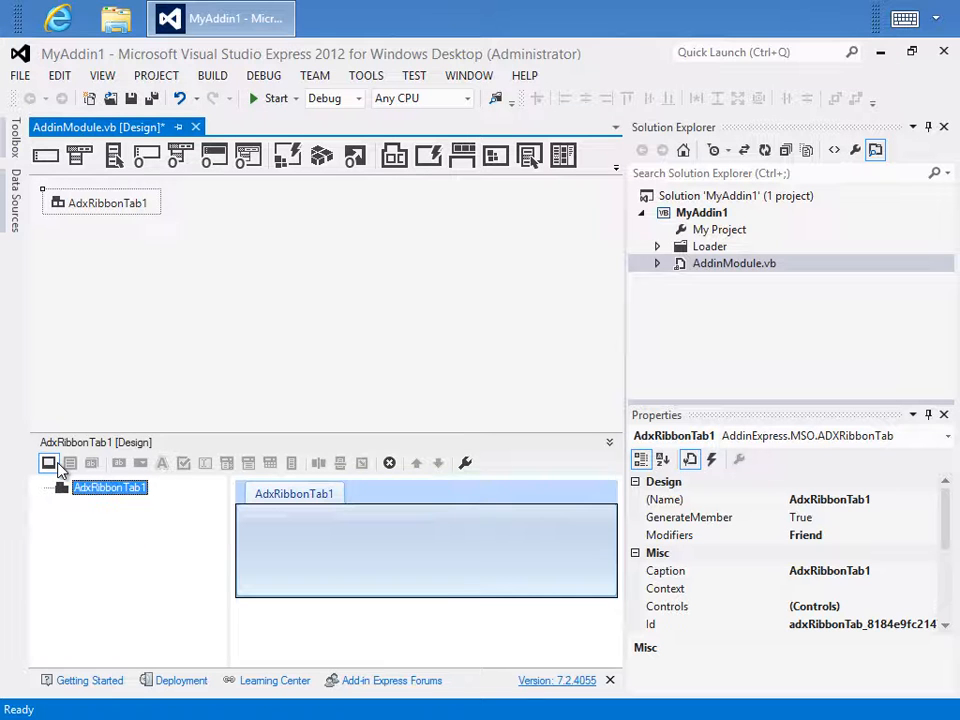
Step: Add AdxRibbonGroup1 with AdxRibbonButton1 inside AdxRibbonTab1 and select the tab
{"action": "left_click", "coordinate": [48, 462]}
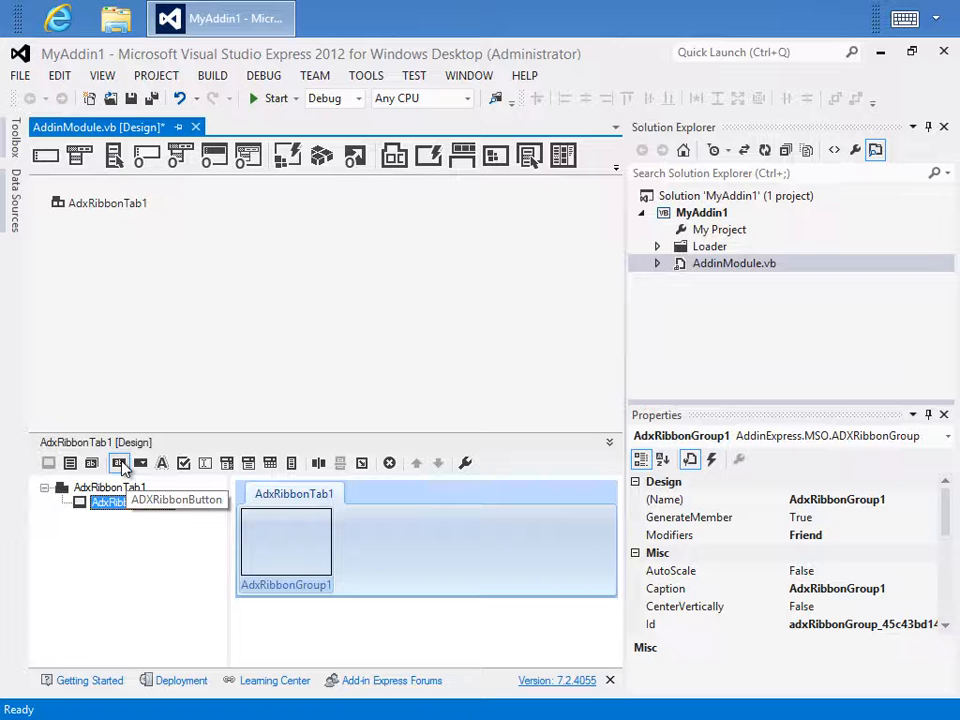
{"action": "left_click", "coordinate": [119, 462]}
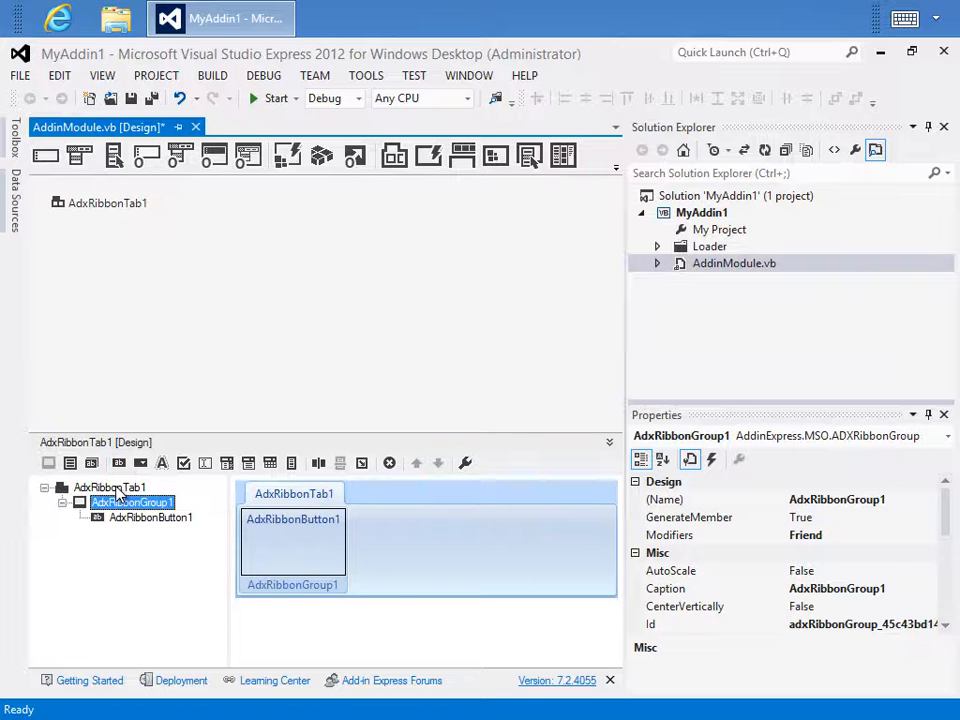
{"action": "left_click", "coordinate": [109, 487]}
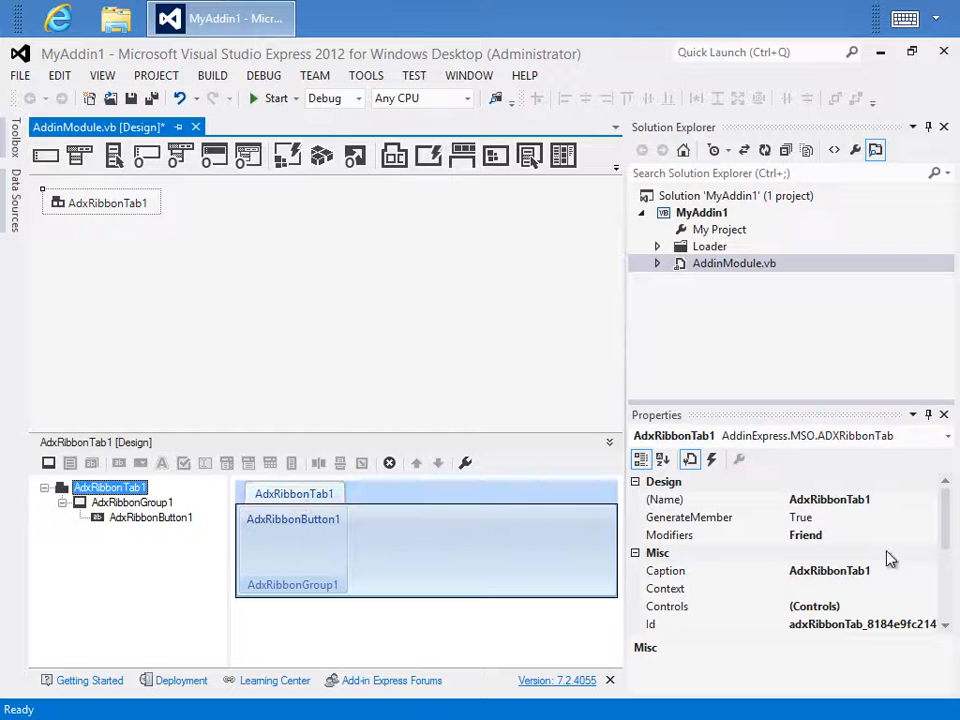
Step: Caption the tab 'My Tab', the group 'My Group' and the button 'My Button'
{"action": "left_click", "coordinate": [665, 570]}
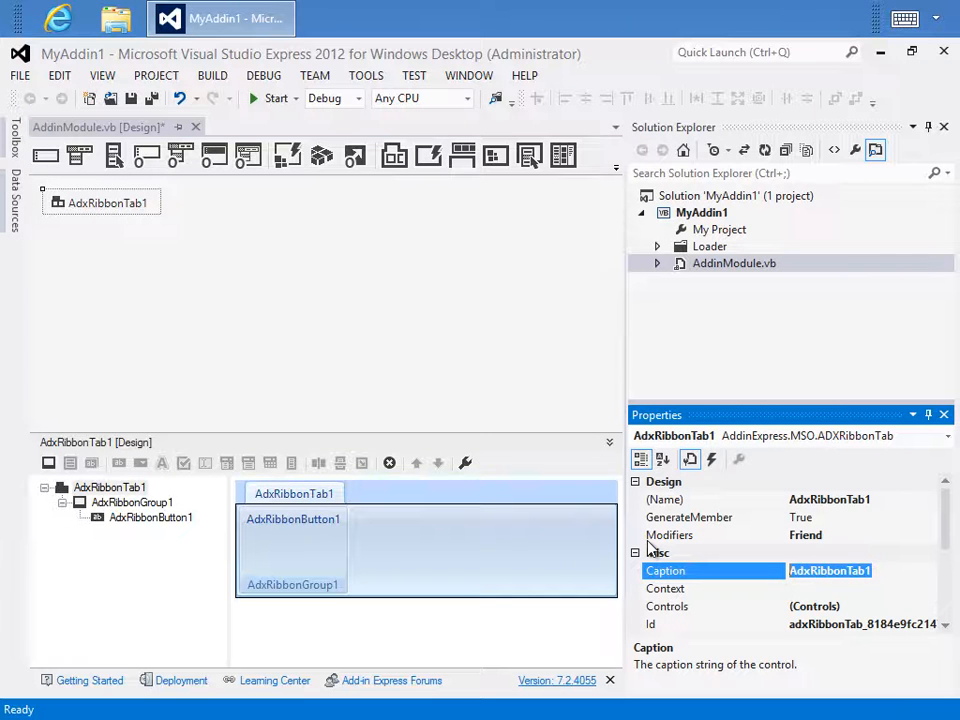
{"action": "type", "text": "My Tab"}
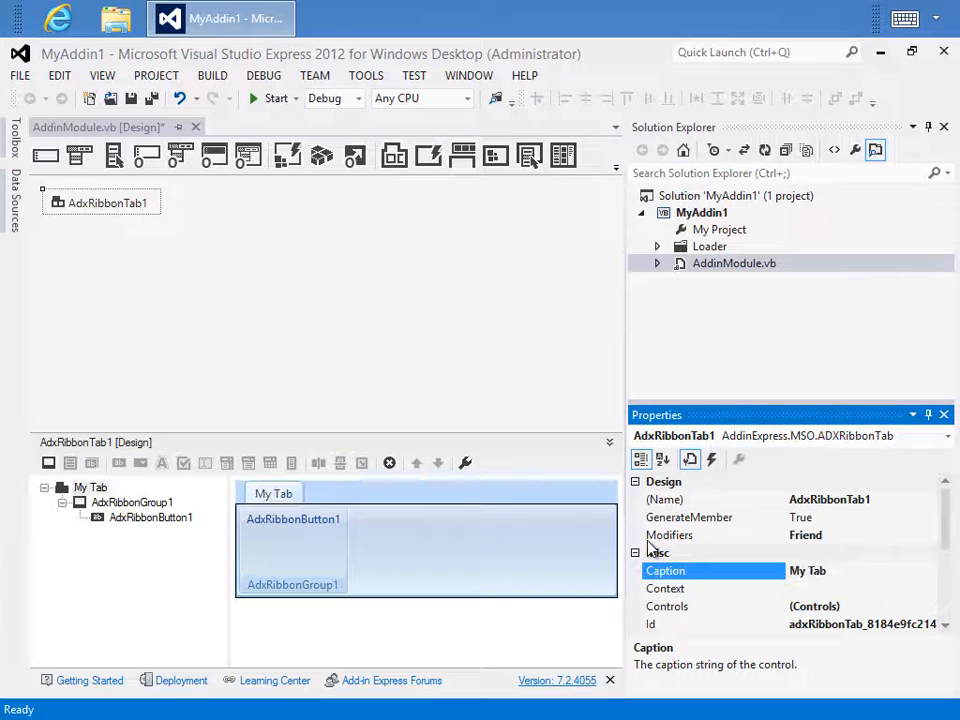
{"action": "left_click", "coordinate": [132, 502]}
{"action": "type", "text": "M"}
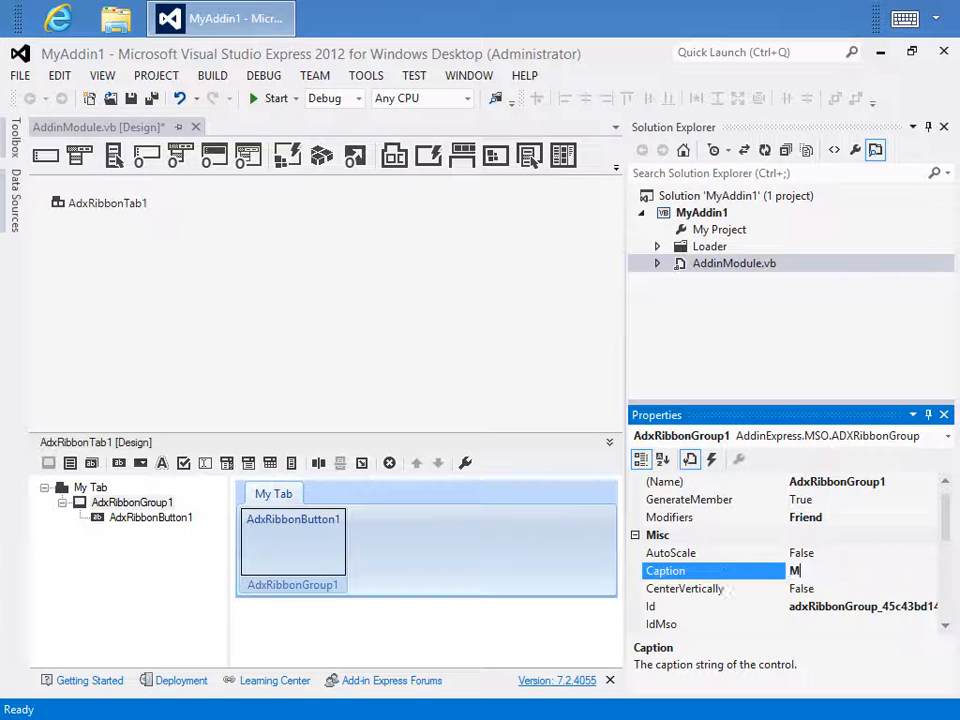
{"action": "type", "text": "y Group"}
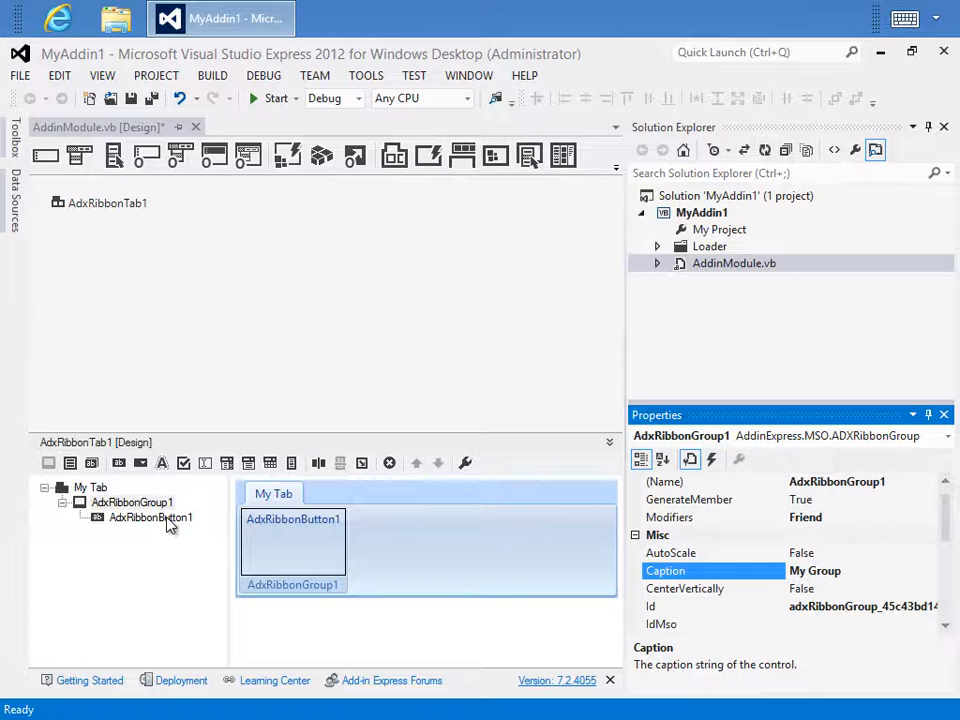
{"action": "left_click", "coordinate": [150, 517]}
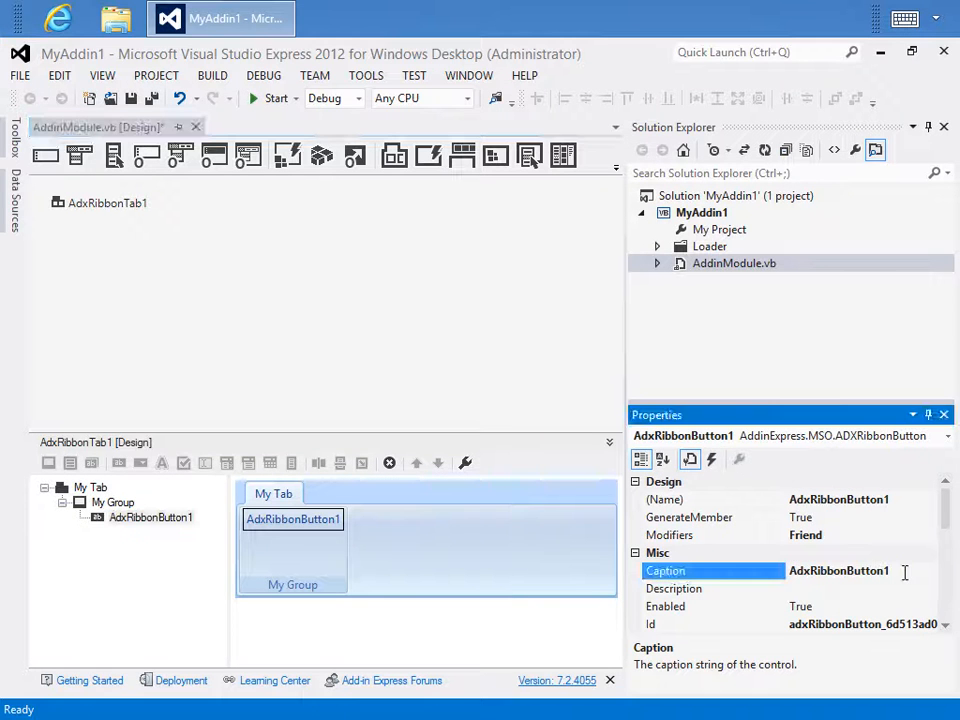
{"action": "type", "text": "MyB"}
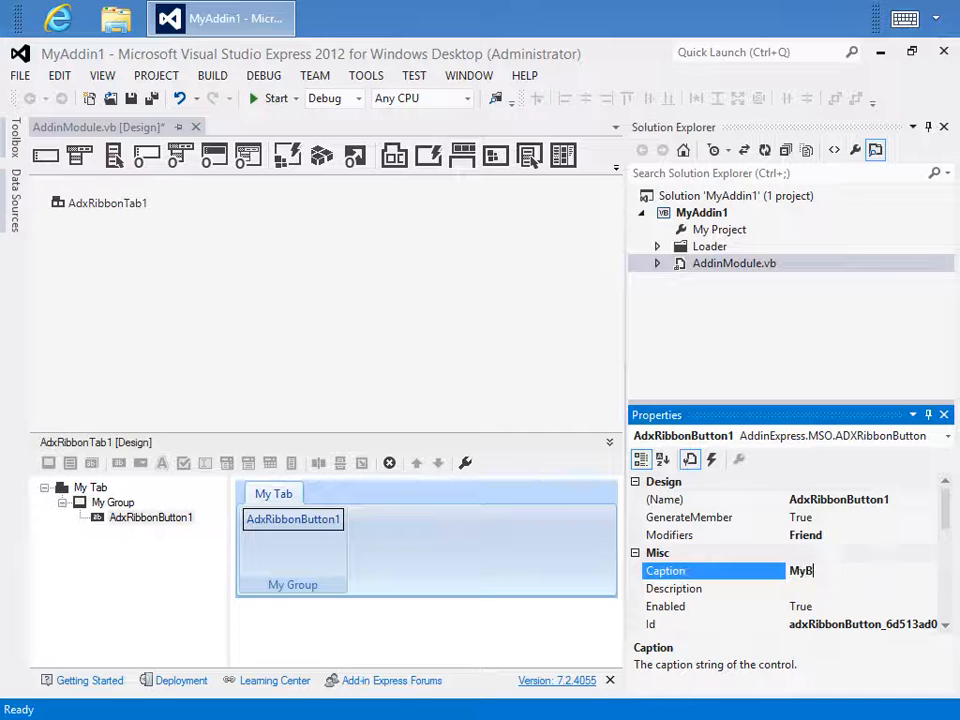
{"action": "type", "text": "My Button"}
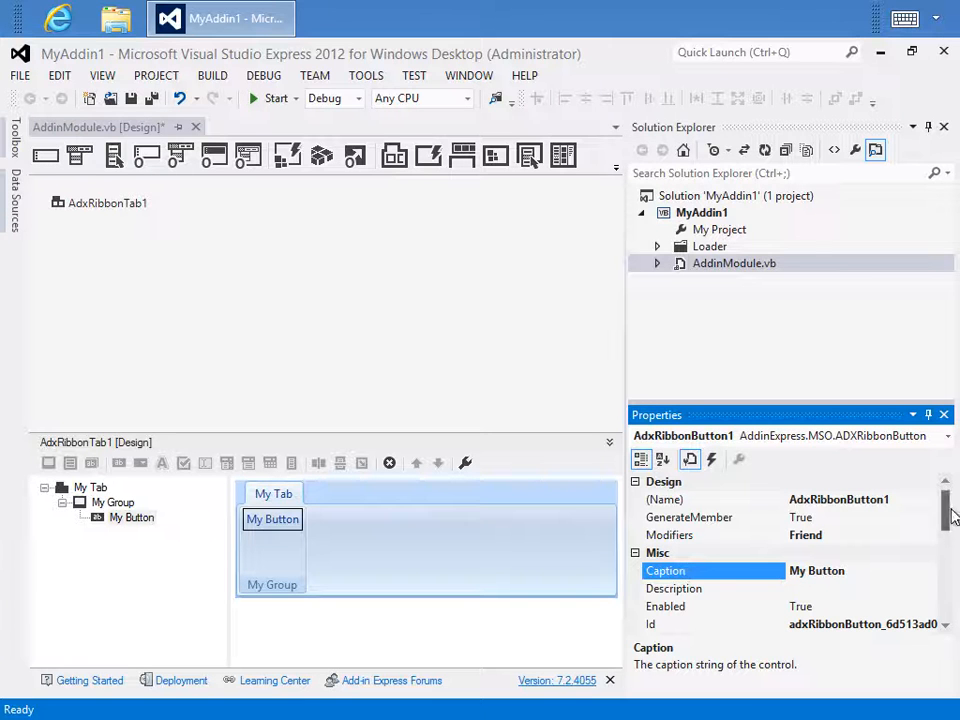
Step: Set the My Button ribbon button's Size to Large
{"action": "scroll", "scroll_direction": "down", "scroll_amount": 3}
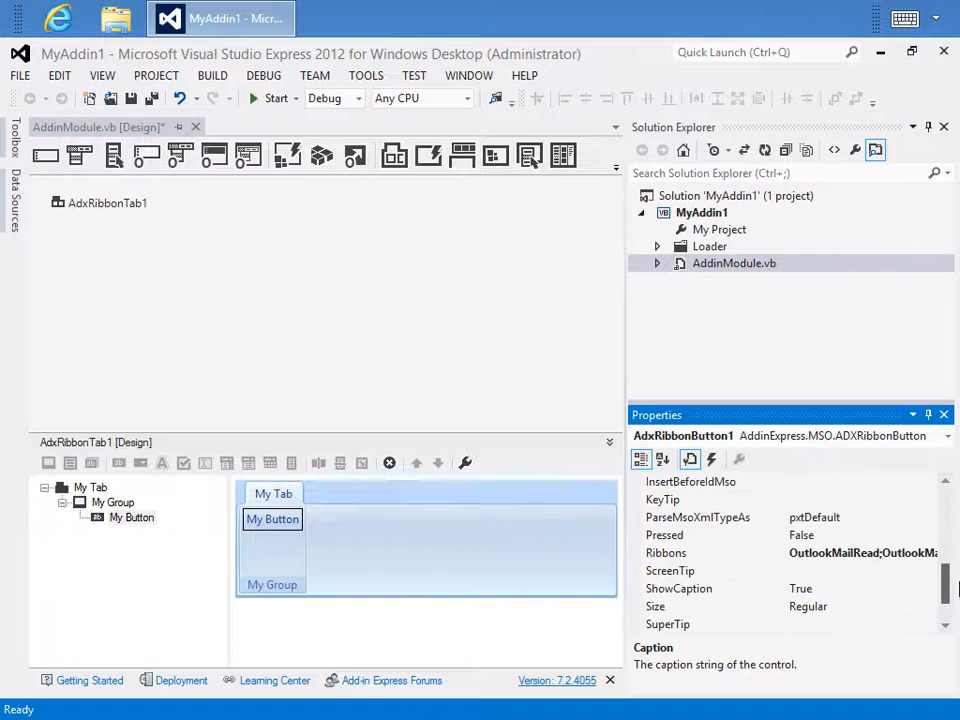
{"action": "left_click", "coordinate": [928, 588]}
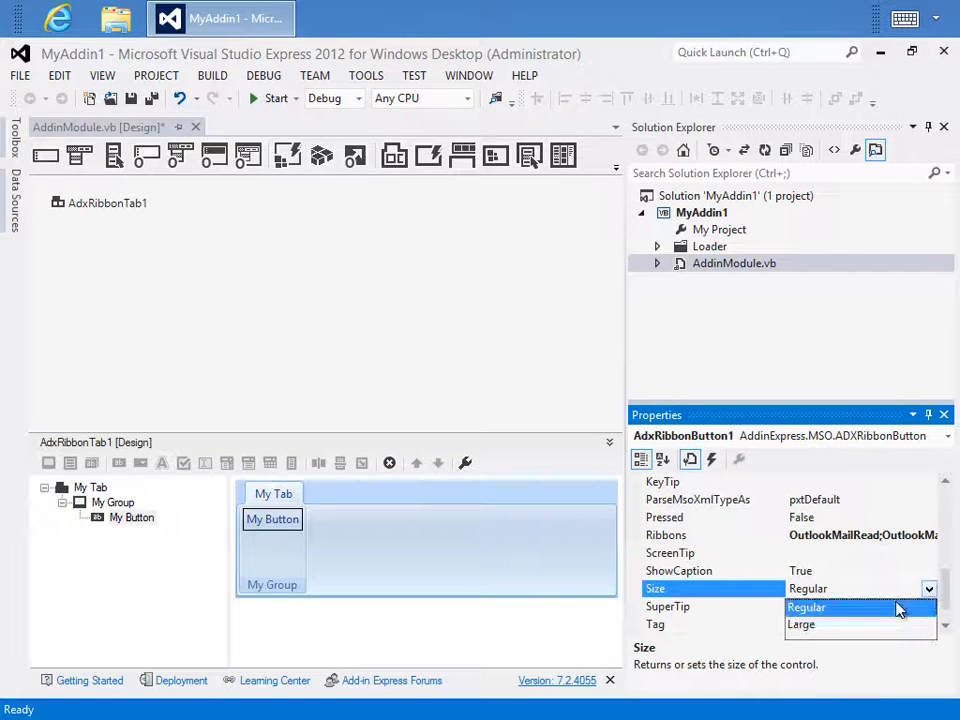
{"action": "left_click", "coordinate": [801, 624]}
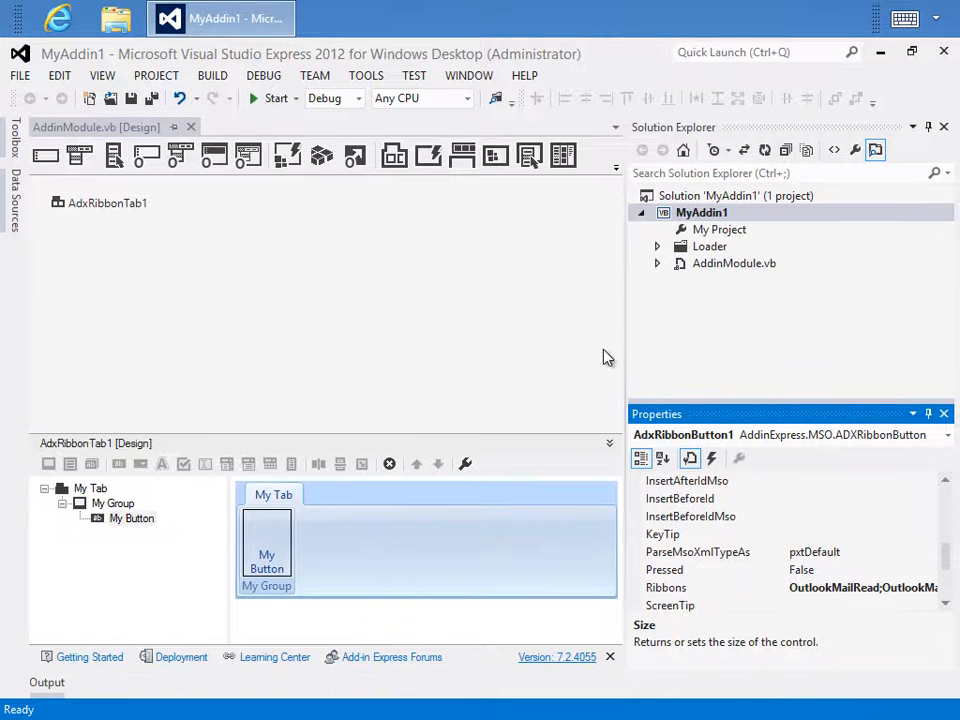
{"action": "mouse_move", "coordinate": [380, 294]}
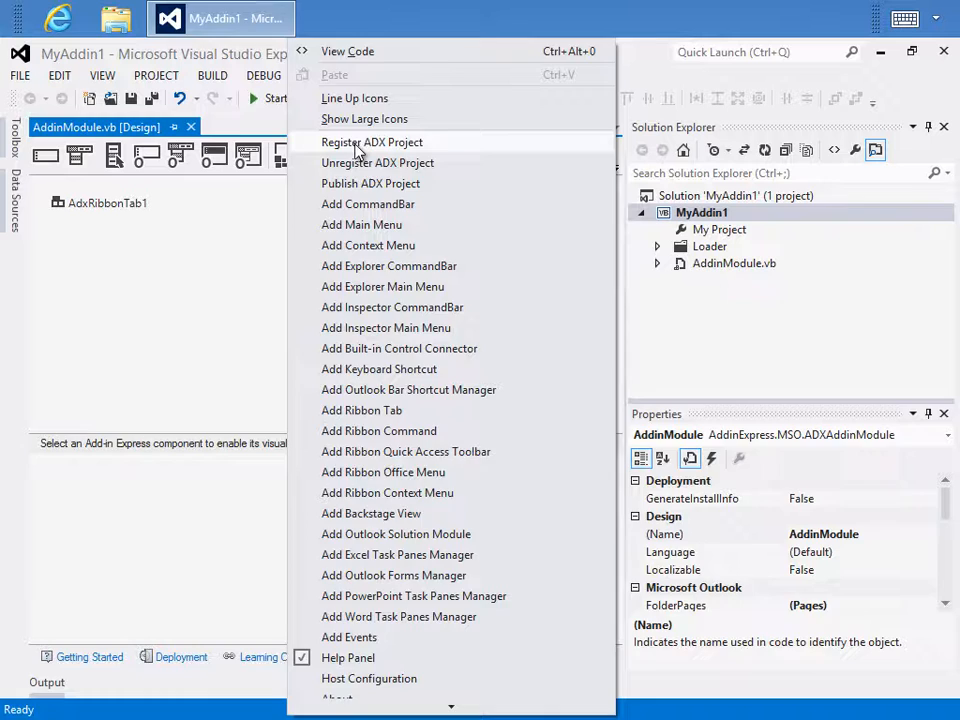
Step: Register the MyAddin1 ADX project and acknowledge the success message
{"action": "left_click", "coordinate": [372, 142]}
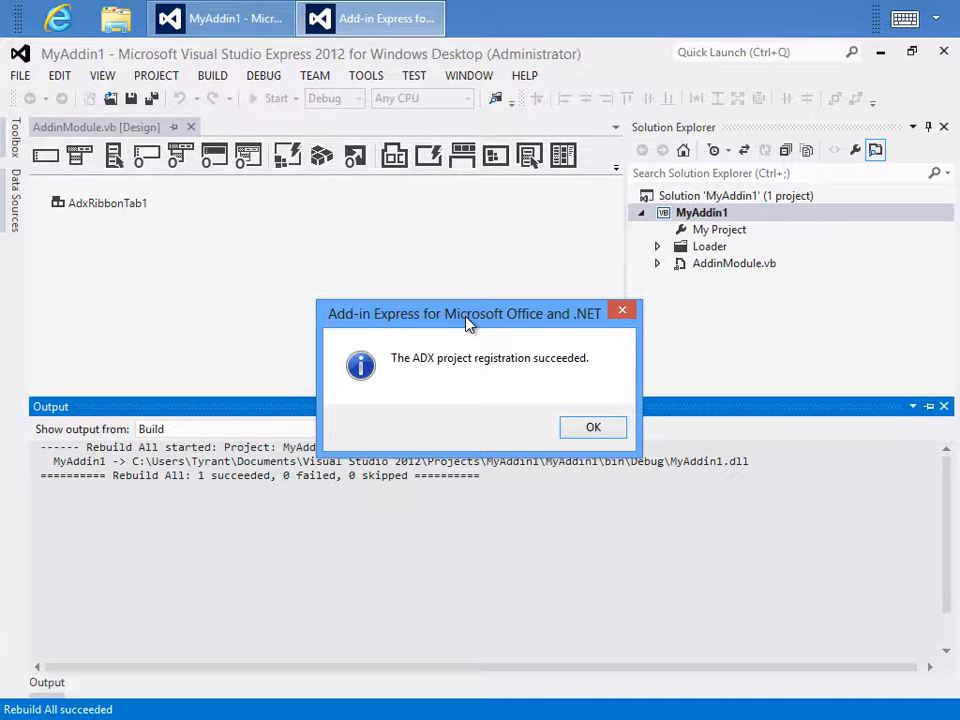
{"action": "mouse_move", "coordinate": [593, 428]}
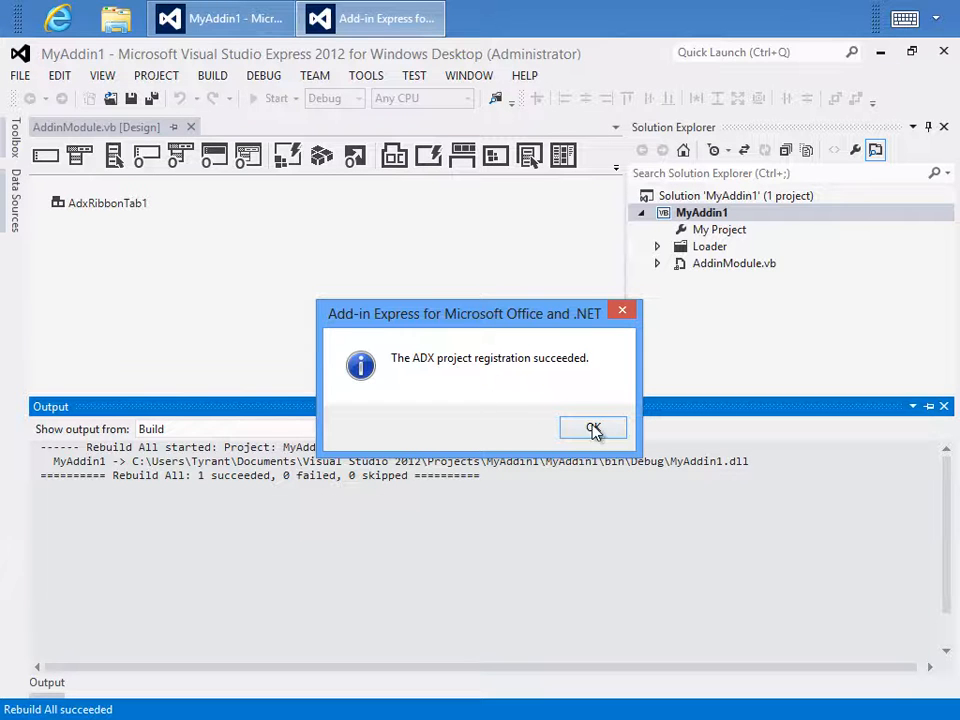
{"action": "left_click", "coordinate": [593, 428]}
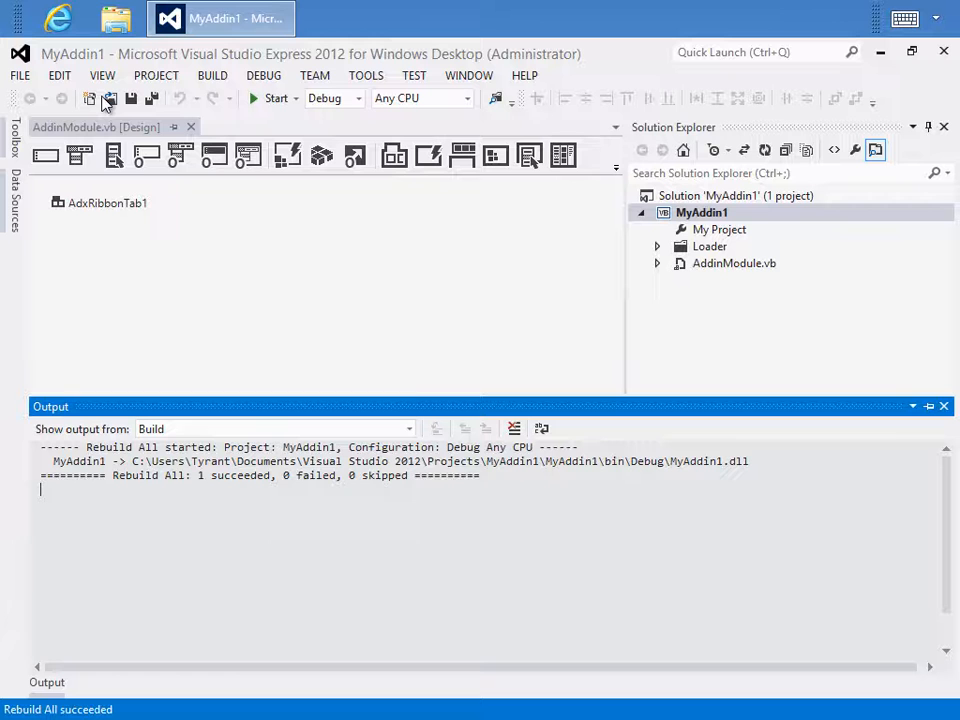
{"action": "mouse_move", "coordinate": [238, 307]}
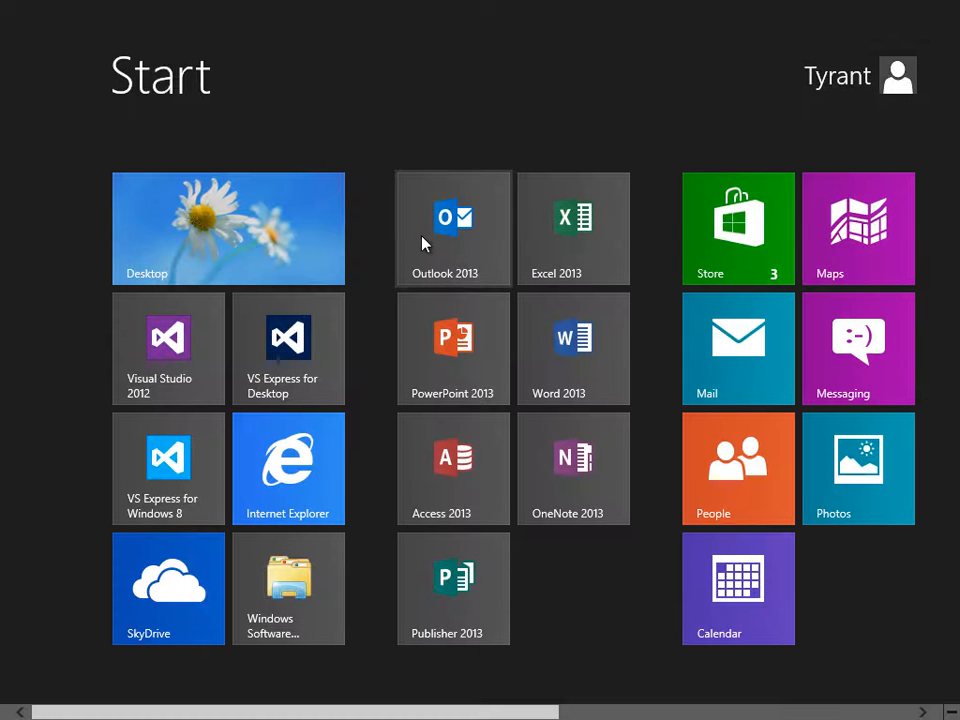
Step: Launch Outlook 2013, start a new e-mail and display the My Tab ribbon
{"action": "left_click", "coordinate": [444, 228]}
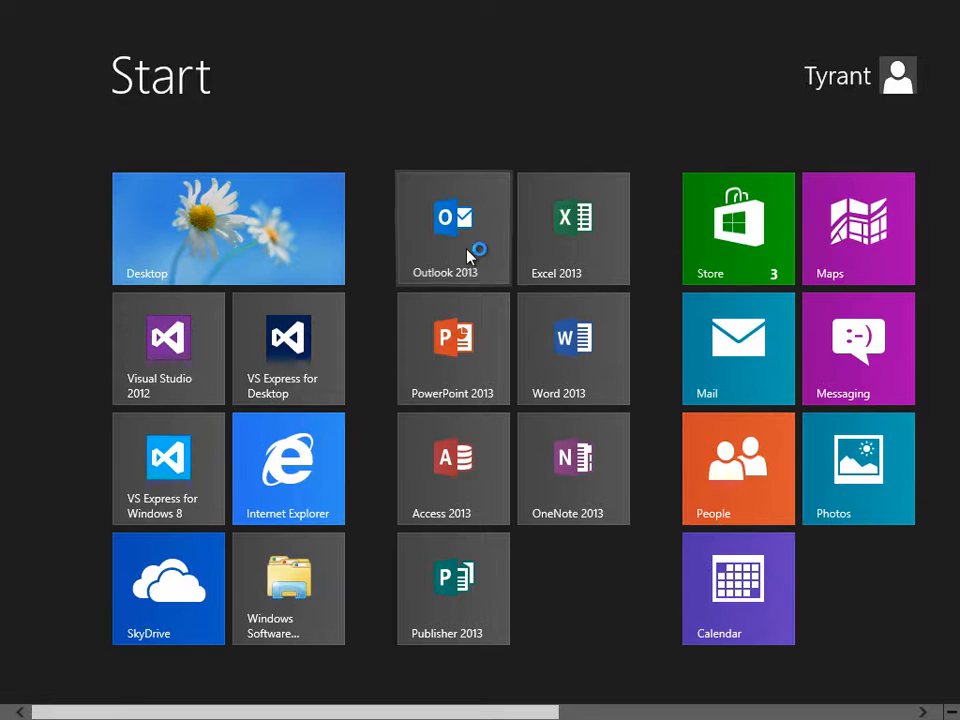
{"action": "left_click", "coordinate": [452, 228]}
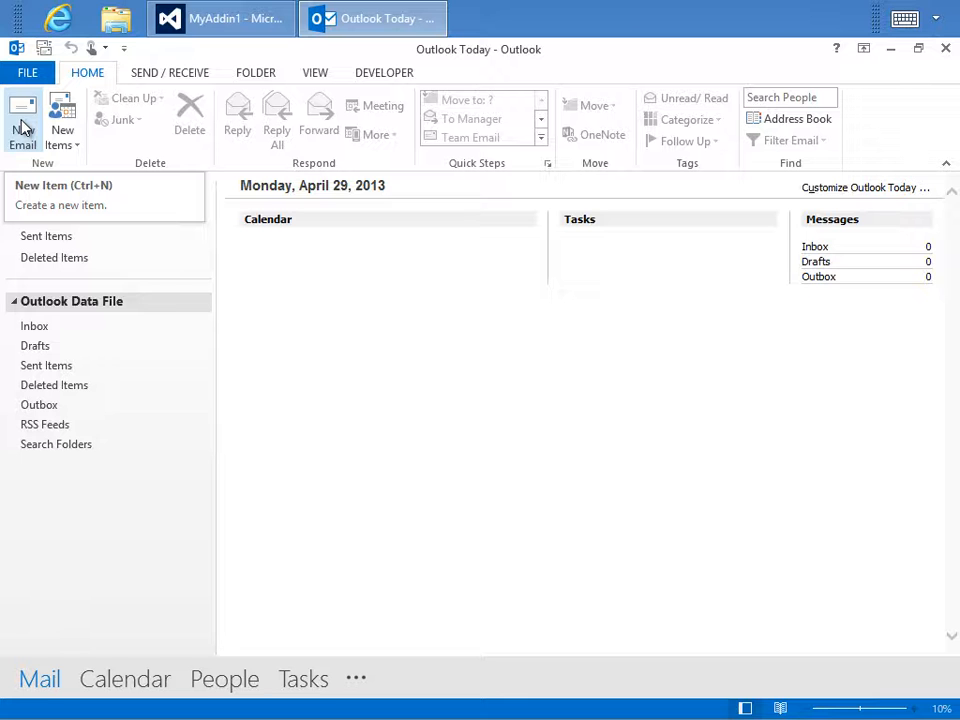
{"action": "left_click", "coordinate": [22, 120]}
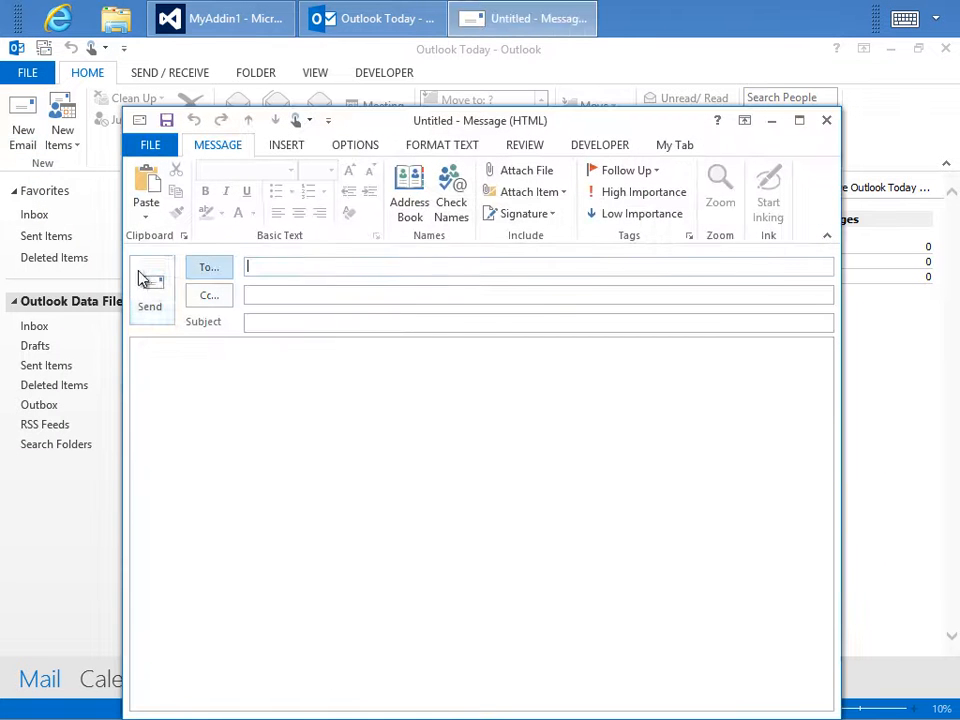
{"action": "left_click", "coordinate": [674, 144]}
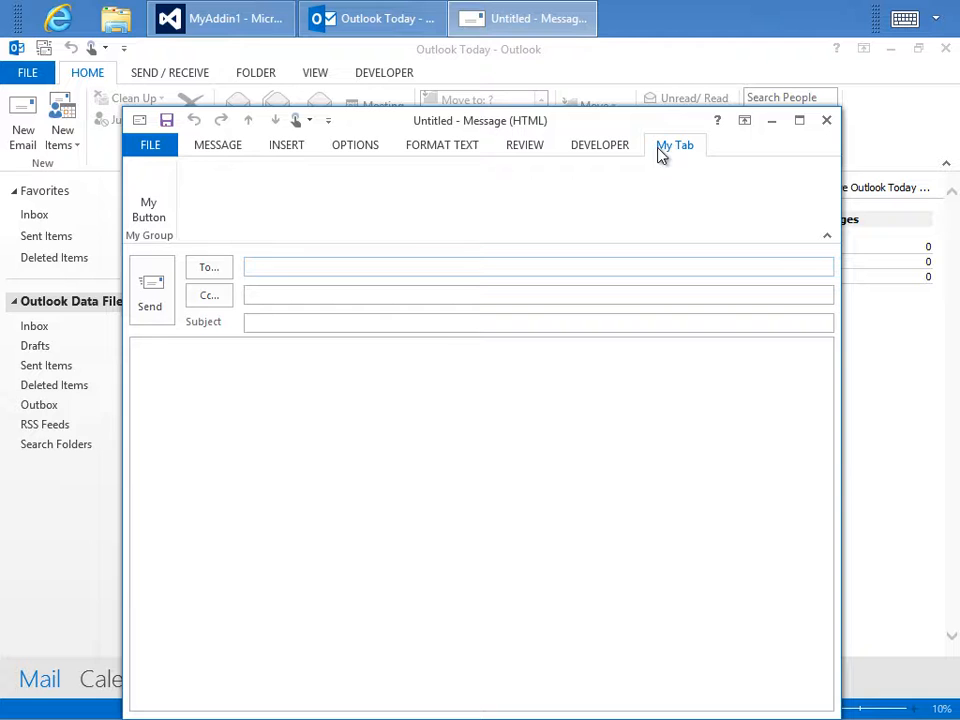